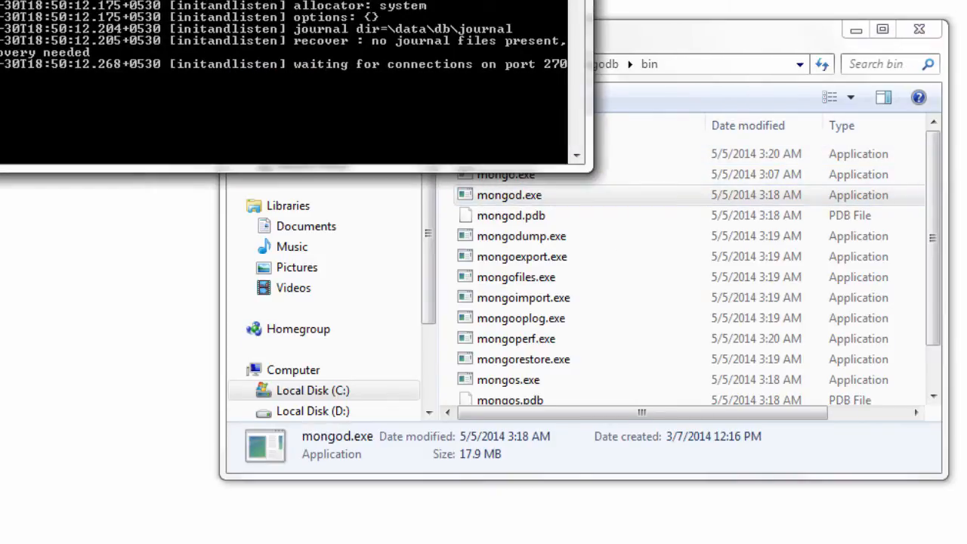
Launch the mongo shell on database foo and insert {name: "Satish", age: 27} into test
{"action": "double_click", "coordinate": [504, 175]}
{"action": "type", "text": "db."}
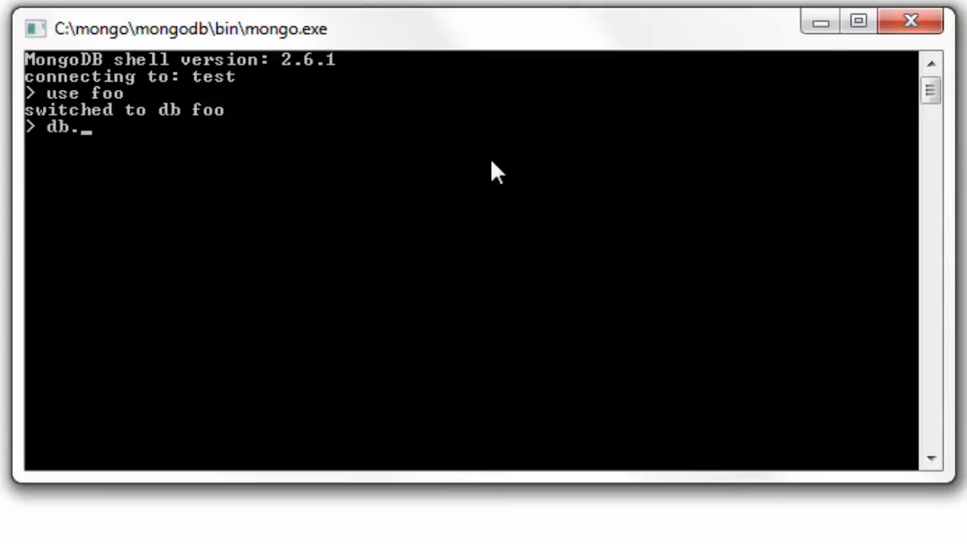
{"action": "type", "text": "test.insert();"}
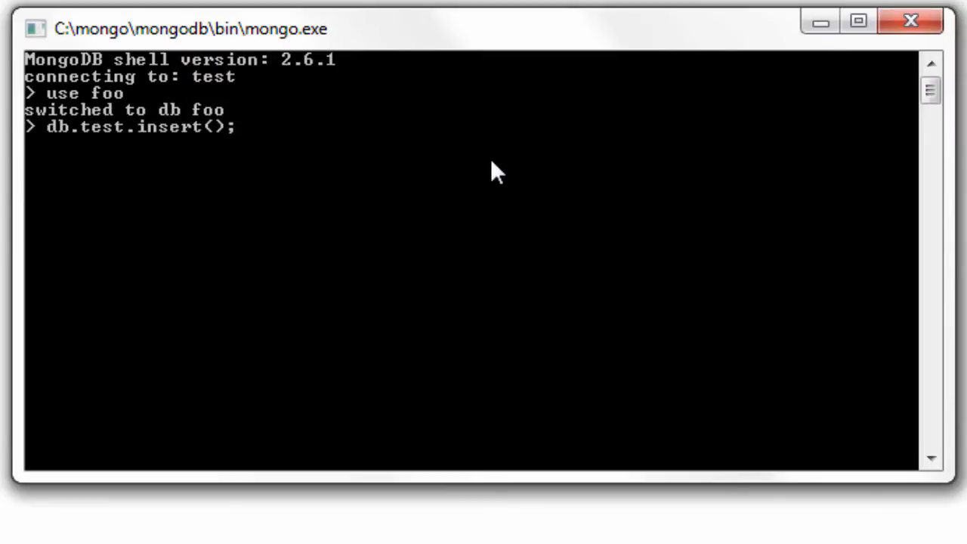
{"action": "type", "text": "{name: \""}
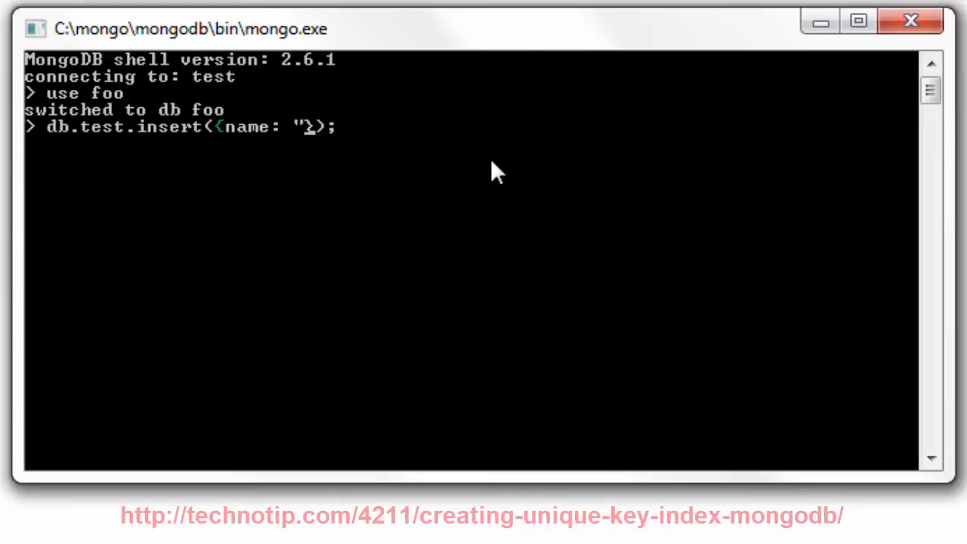
{"action": "type", "text": "Satish\", age:"}
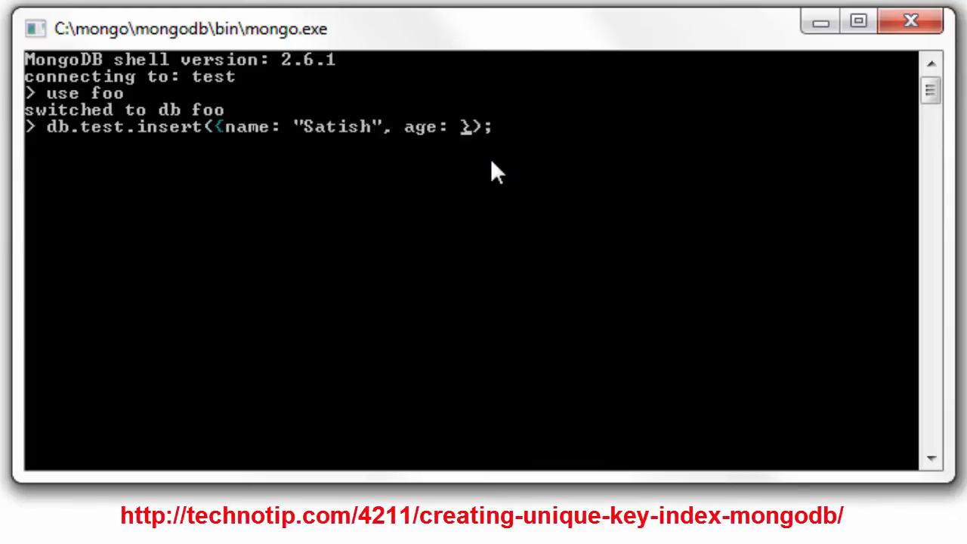
{"action": "key", "text": "Return"}
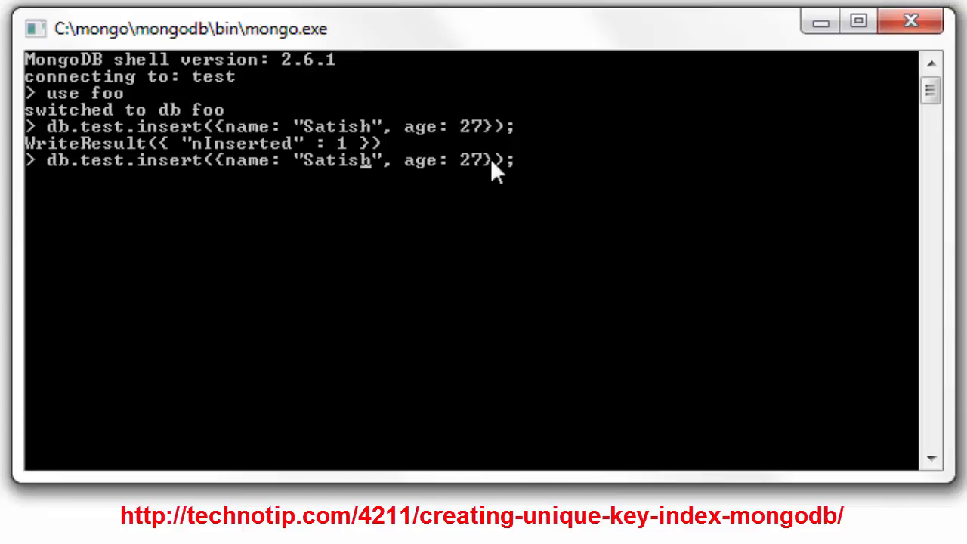
Insert {name: "Kiran", age: 28} and a duplicate Satish aged 27 into foo.test
{"action": "type", "text": "Kiran"}
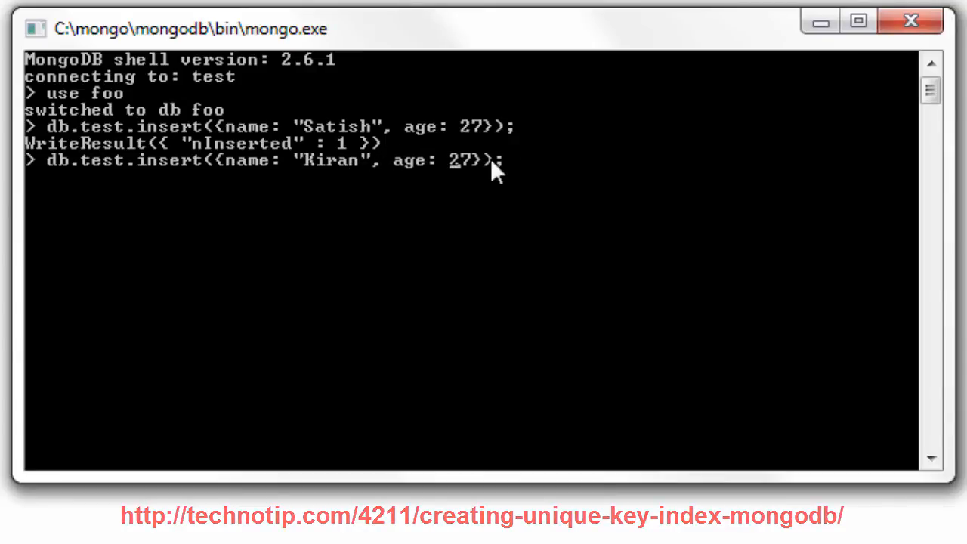
{"action": "key", "text": "Return"}
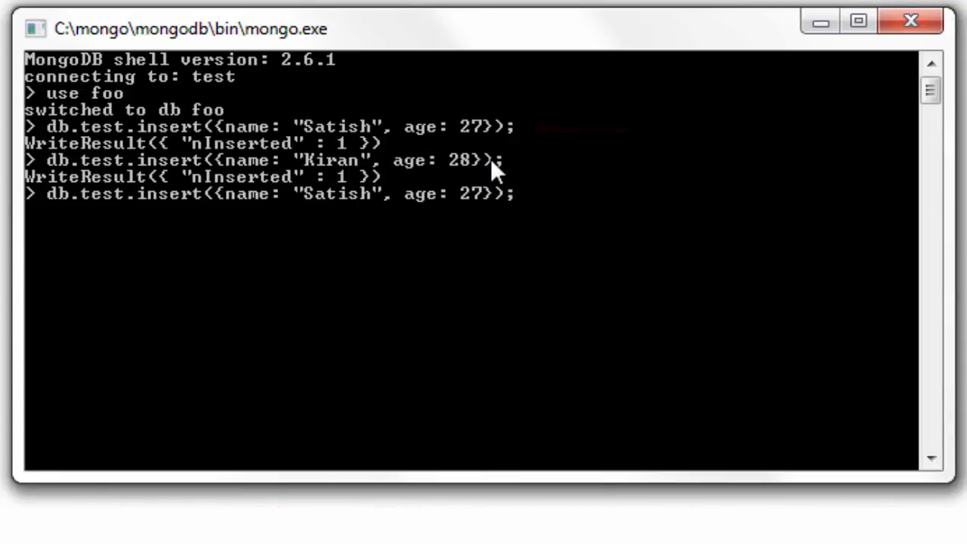
{"action": "key", "text": "Return"}
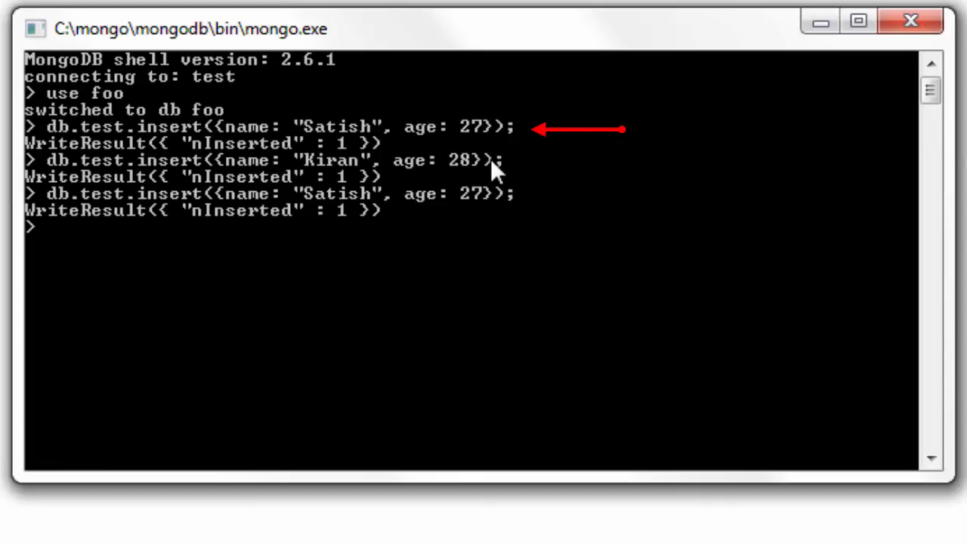
Query db.name.find() and db.test.find(), then list foo's collections (names, system.indexes, test)
{"action": "type", "text": "db.name.find("}
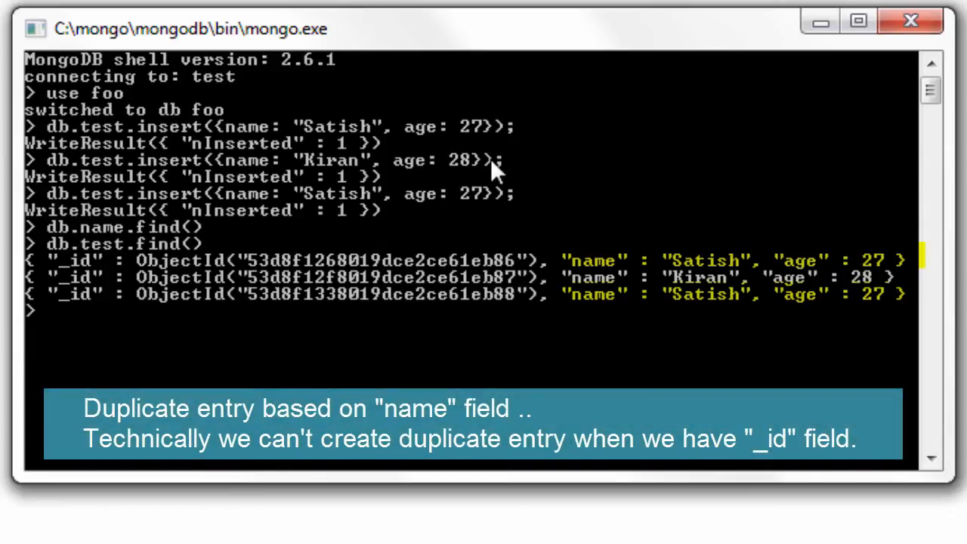
{"action": "type", "text": "db.test"}
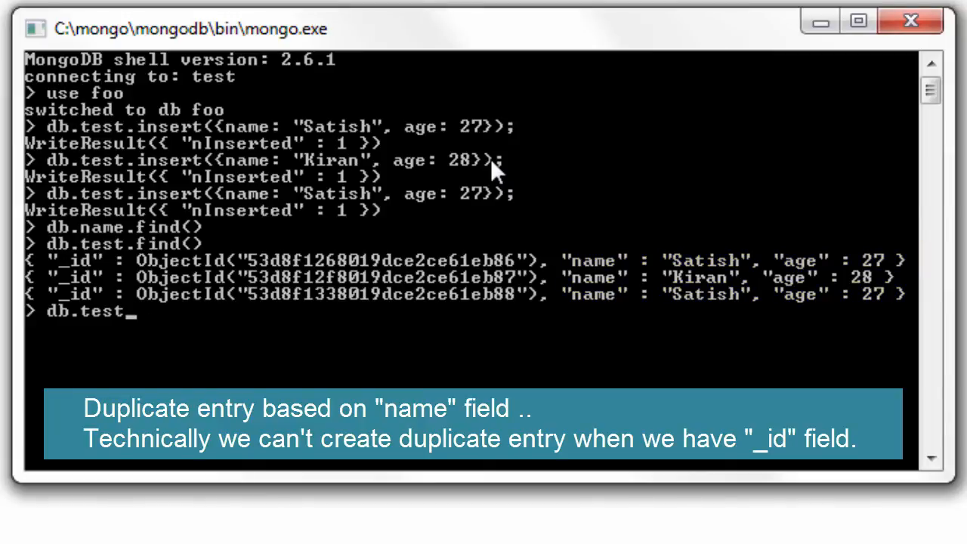
{"action": "type", "text": "show co"}
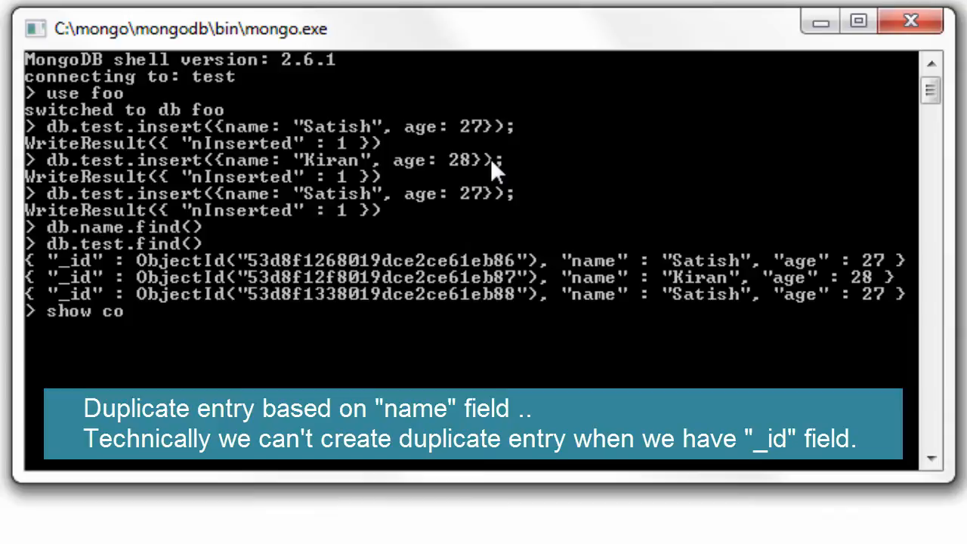
{"action": "key", "text": "Return"}
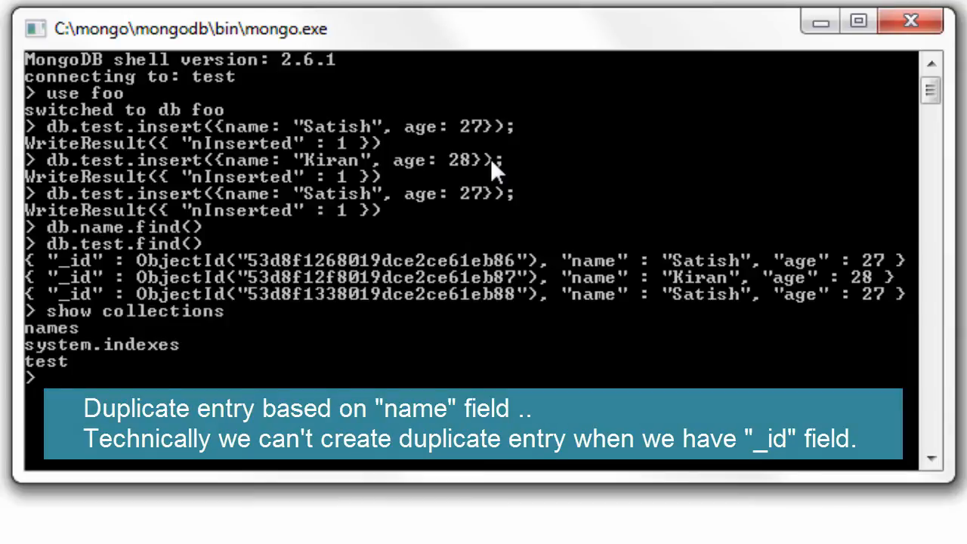
Run db.system.indexes.find() showing only the default _id indexes on foo.names and foo.test
{"action": "type", "text": "db.sy"}
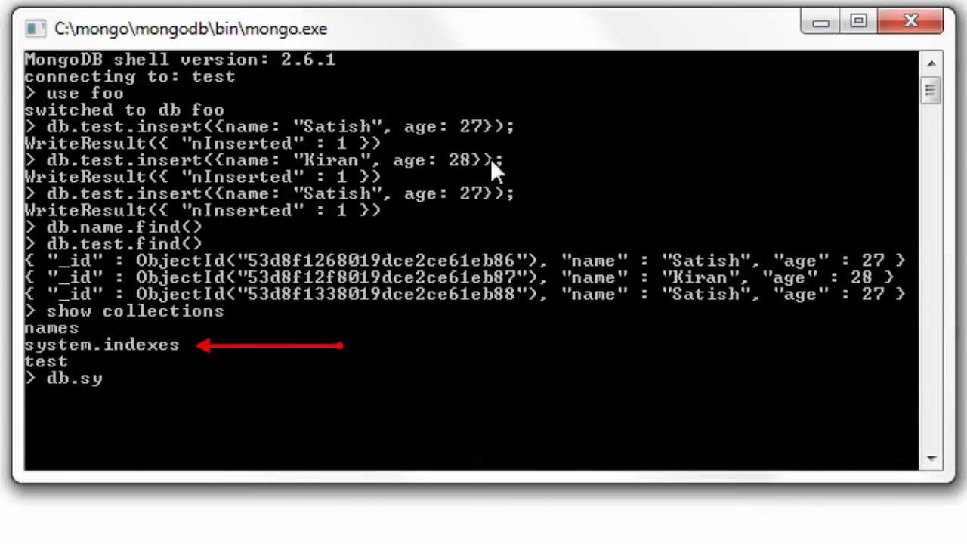
{"action": "type", "text": "stem"}
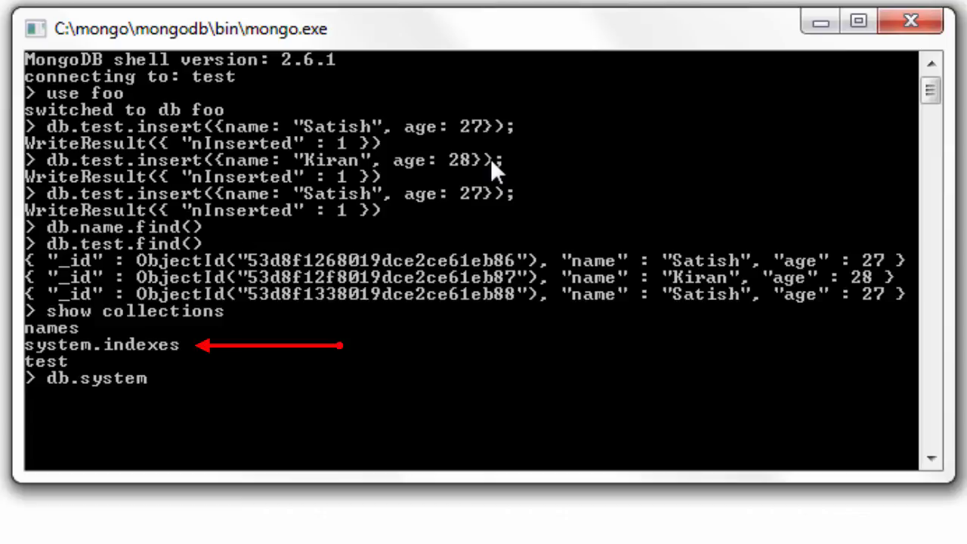
{"action": "type", "text": ".indexes."}
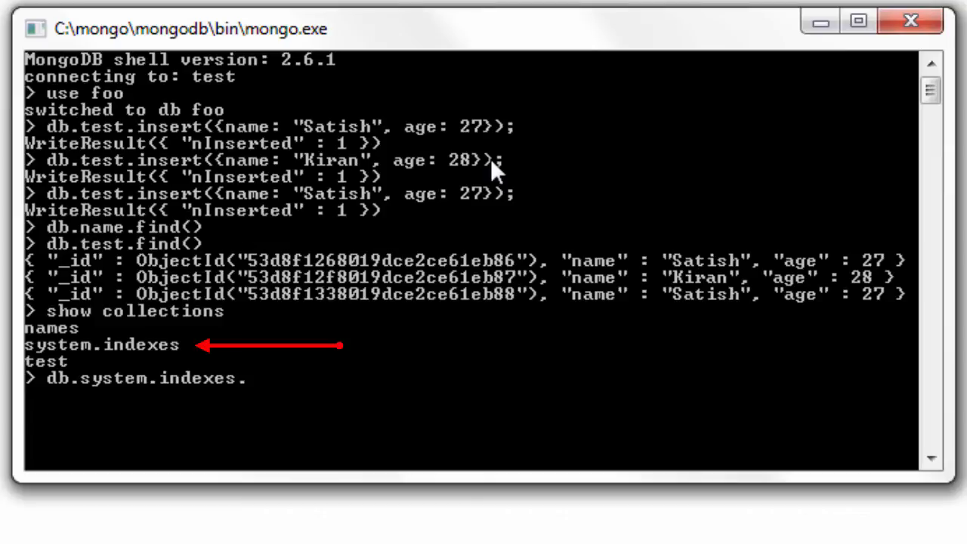
{"action": "key", "text": "Return"}
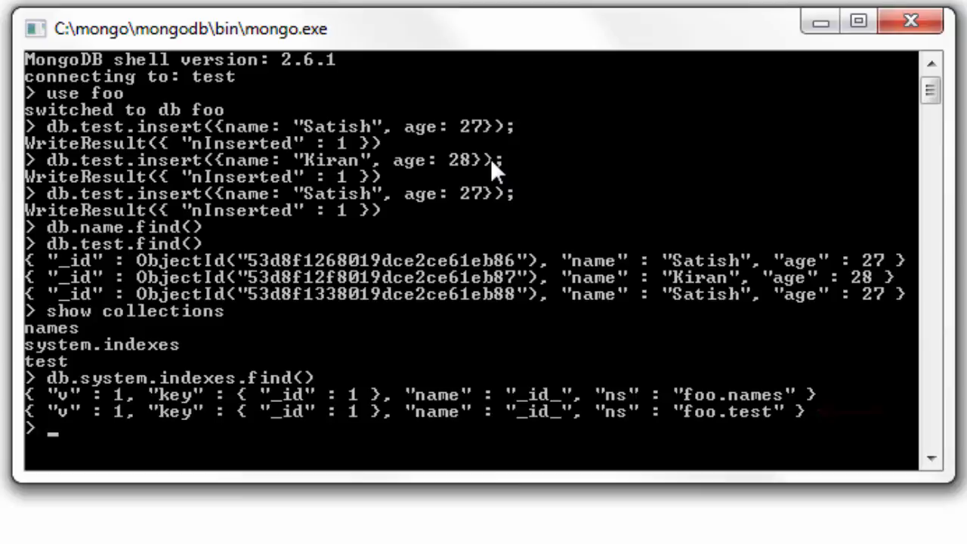
Run db.test.ensureIndex({name: 1}, {unique: true}) and get the E11000 duplicate key error on Satish
{"action": "type", "text": "db.test"}
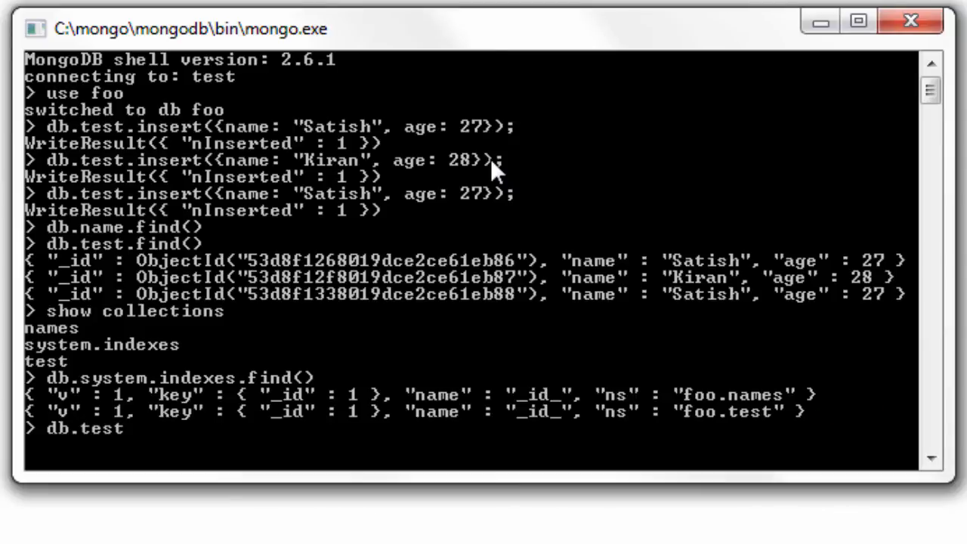
{"action": "type", "text": "e"}
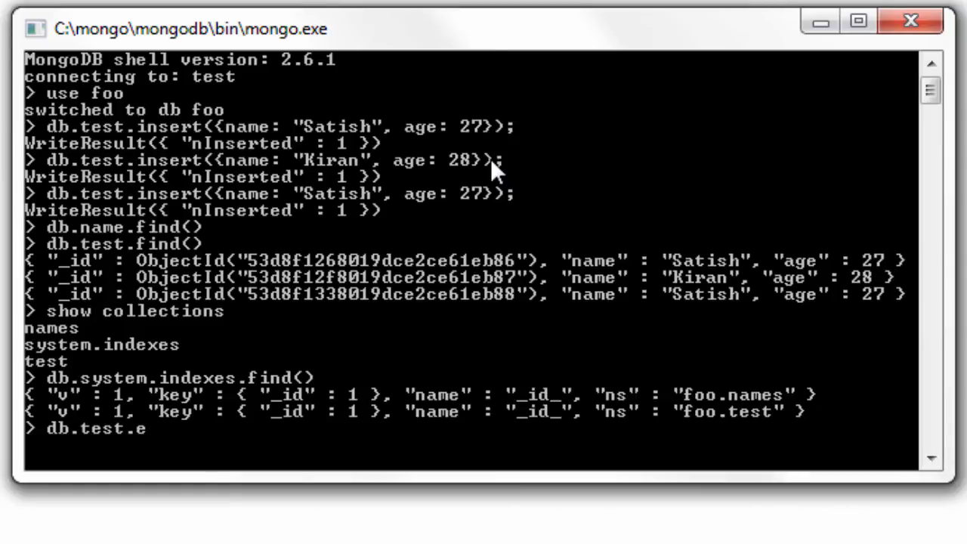
{"action": "type", "text": "nsureIndex();"}
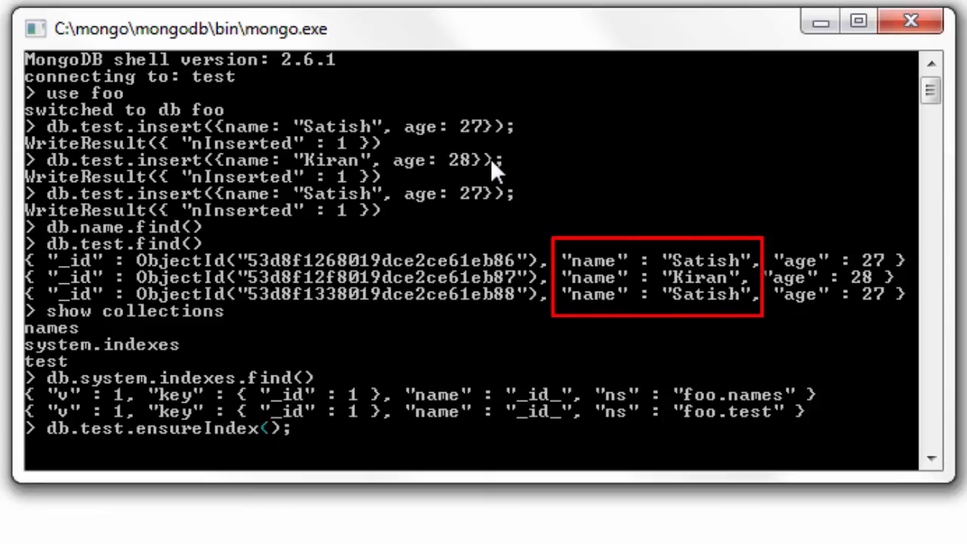
{"action": "type", "text": "name: 1}, {}"}
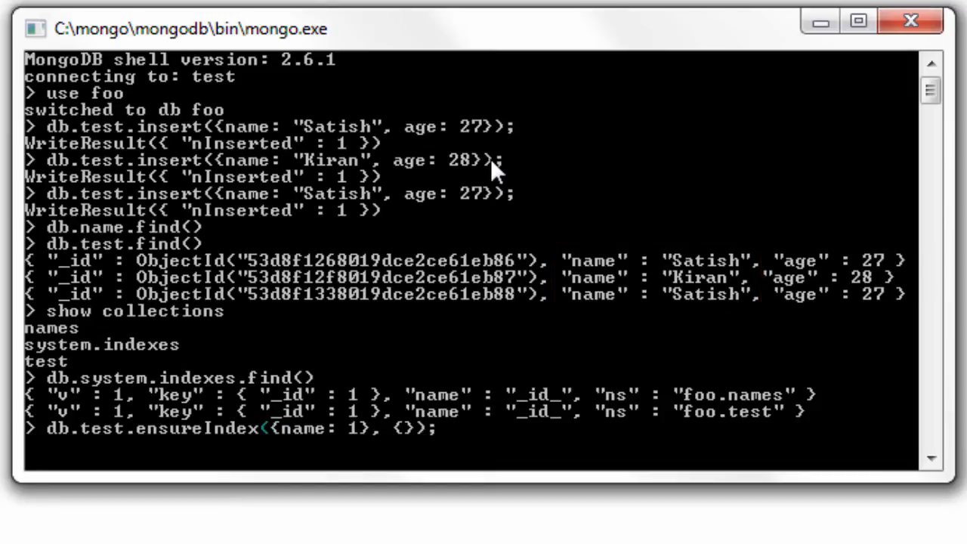
{"action": "type", "text": "unique:"}
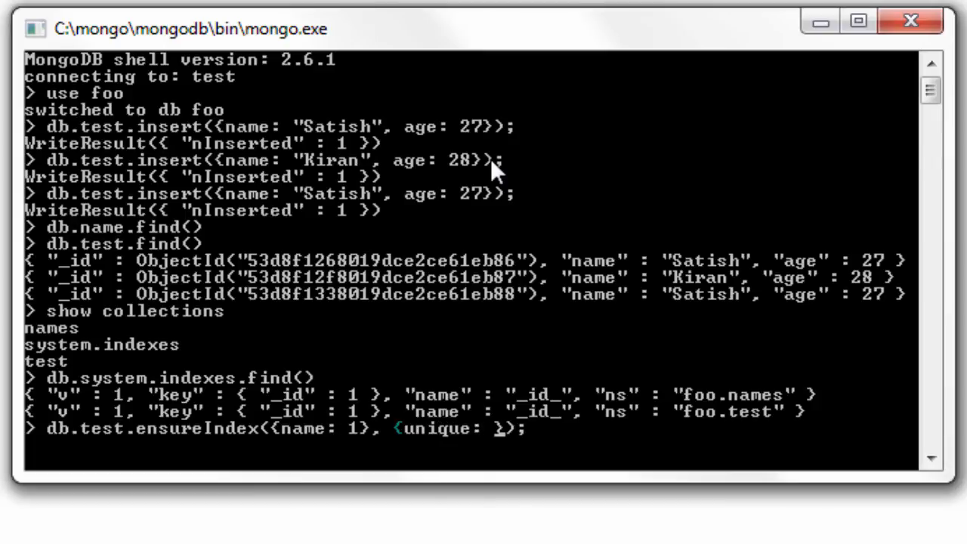
{"action": "type", "text": "true"}
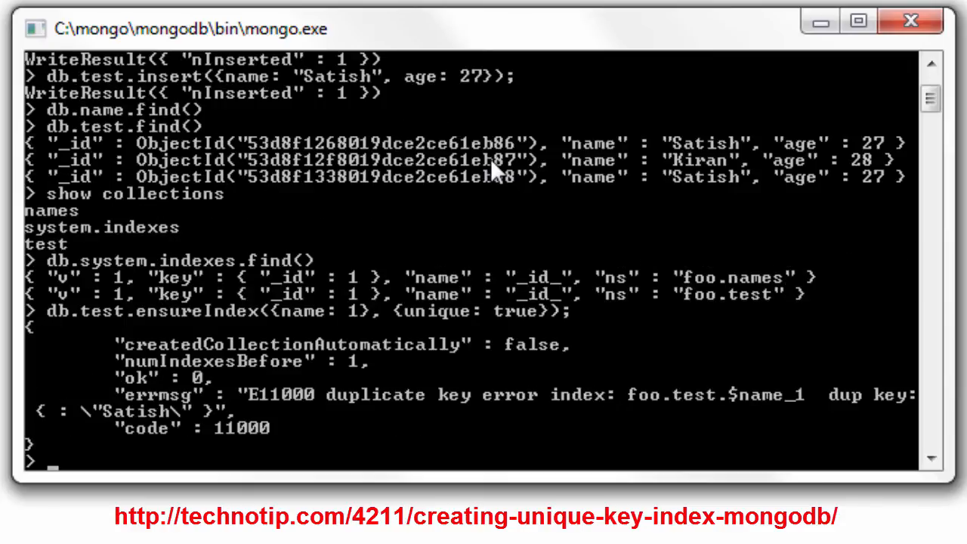
Rerun ensureIndex on name with {unique: true, dropDups: true}, succeeding with two indexes and ok 1
{"action": "type", "text": "db.test.ensureIndex({name: 1}, {unique: true});"}
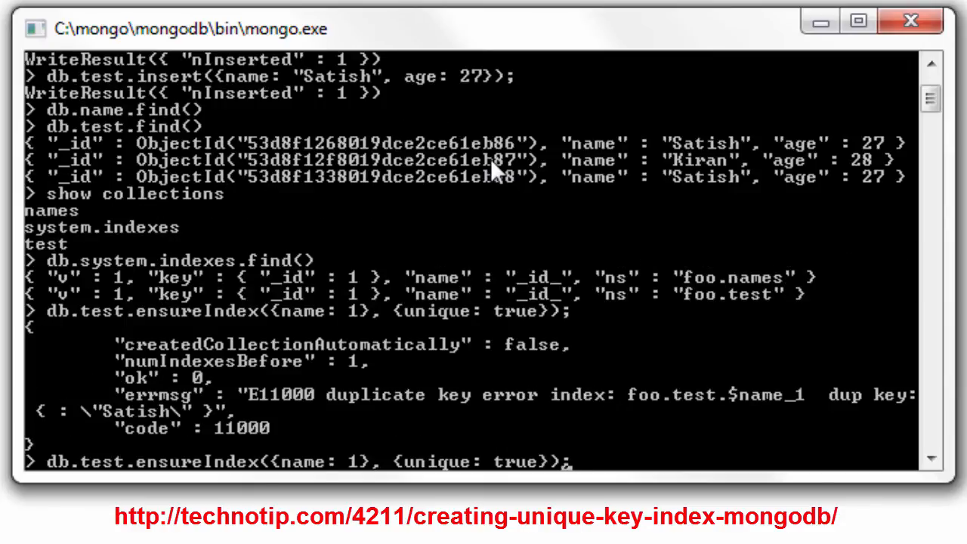
{"action": "type", "text": ","}
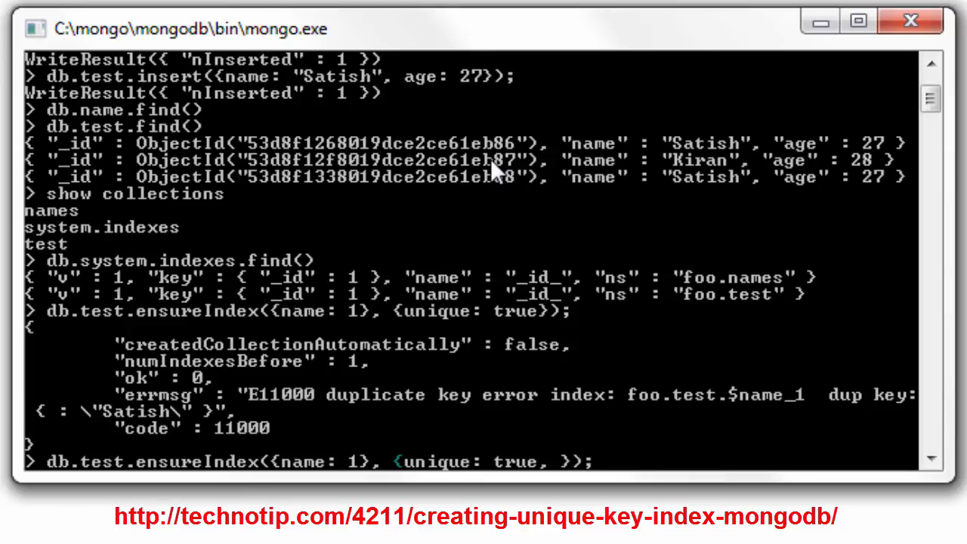
{"action": "type", "text": "dropDups: true"}
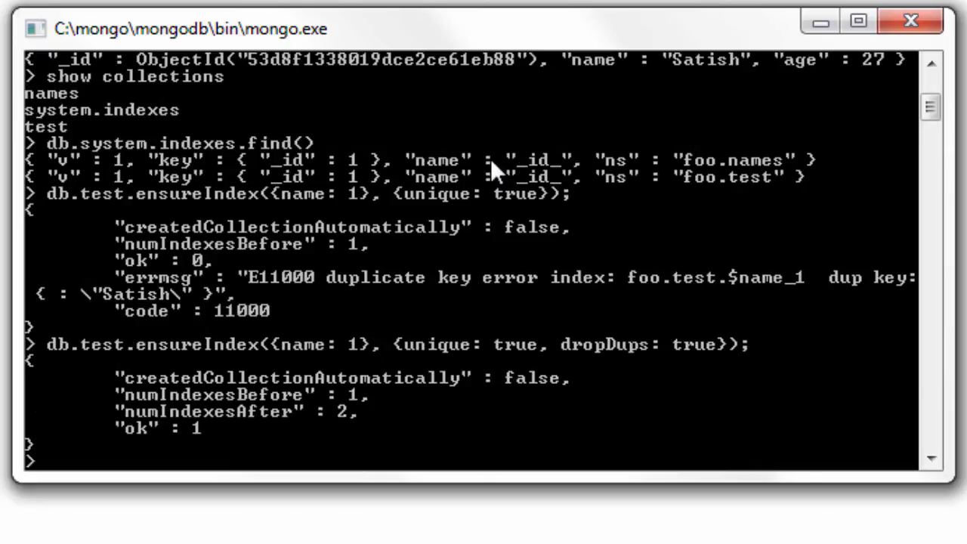
Enter db.test.find(); at the prompt to list foo.test's remaining documents
{"action": "type", "text": "d"}
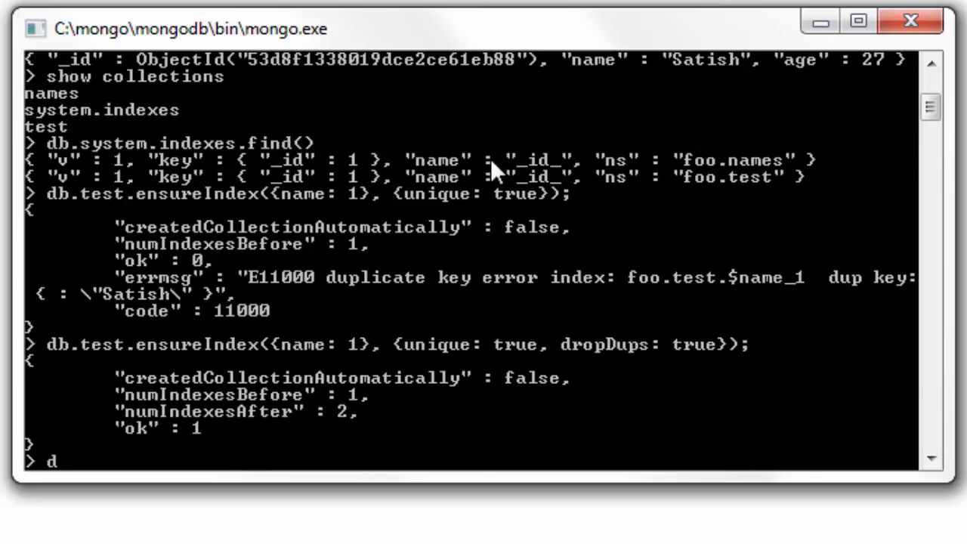
{"action": "type", "text": "b.test.fi"}
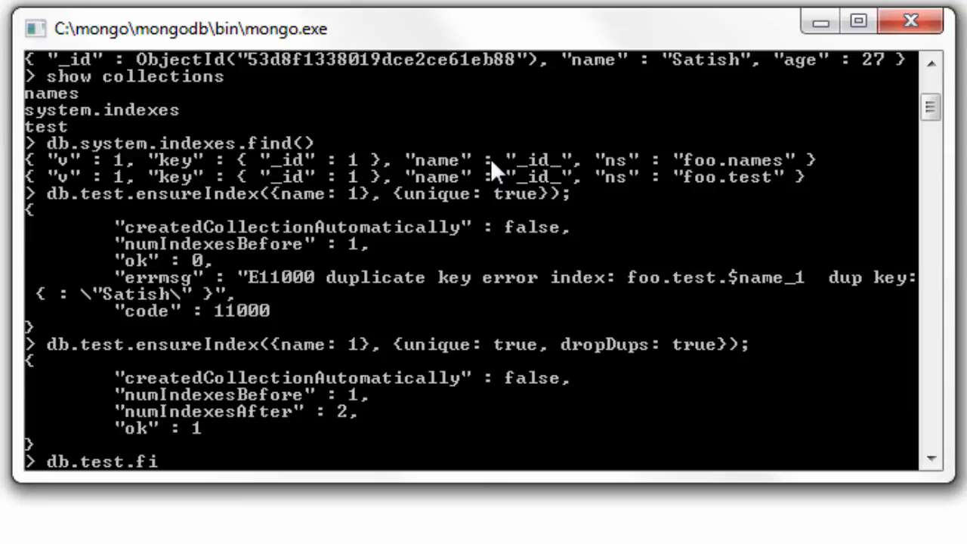
{"action": "type", "text": "nd();"}
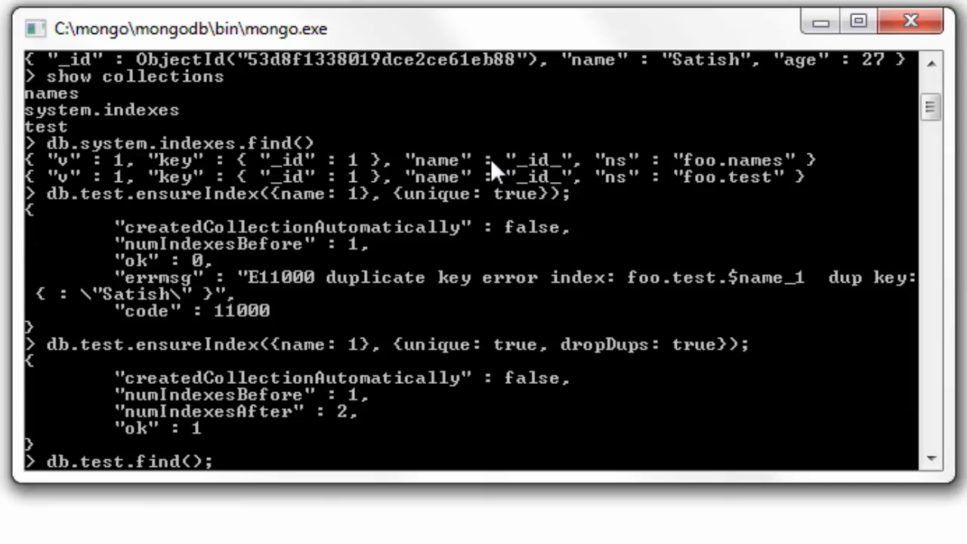